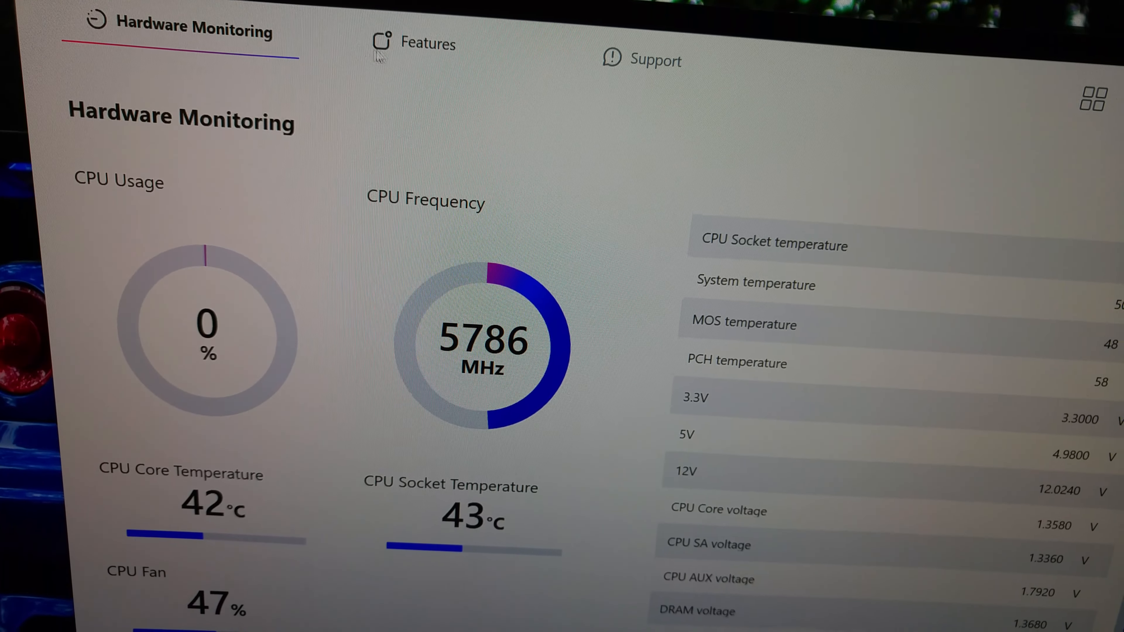
- Show the Features overview with disk 4%, memory 5% and the healthy Seagate FireCuda 530
click(427, 42)
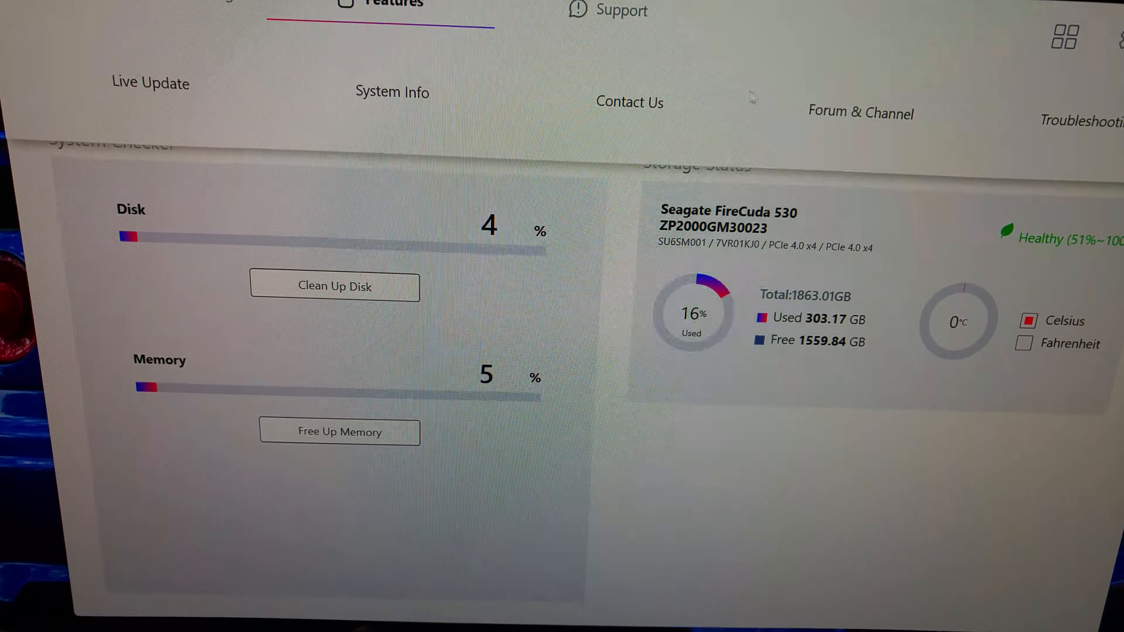
- Show System Info listing the MAG Z790 Tomahawk WiFi DDR4, i9-13900K, four DDR4 3600 modules and RTX 3090
click(392, 92)
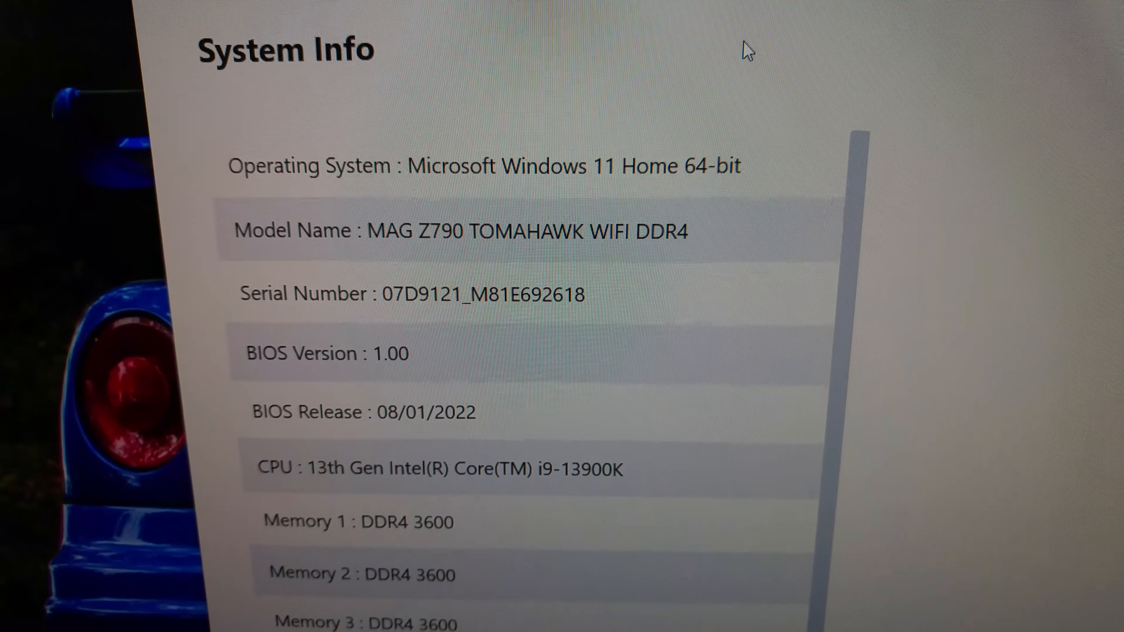
scroll(down, 3)
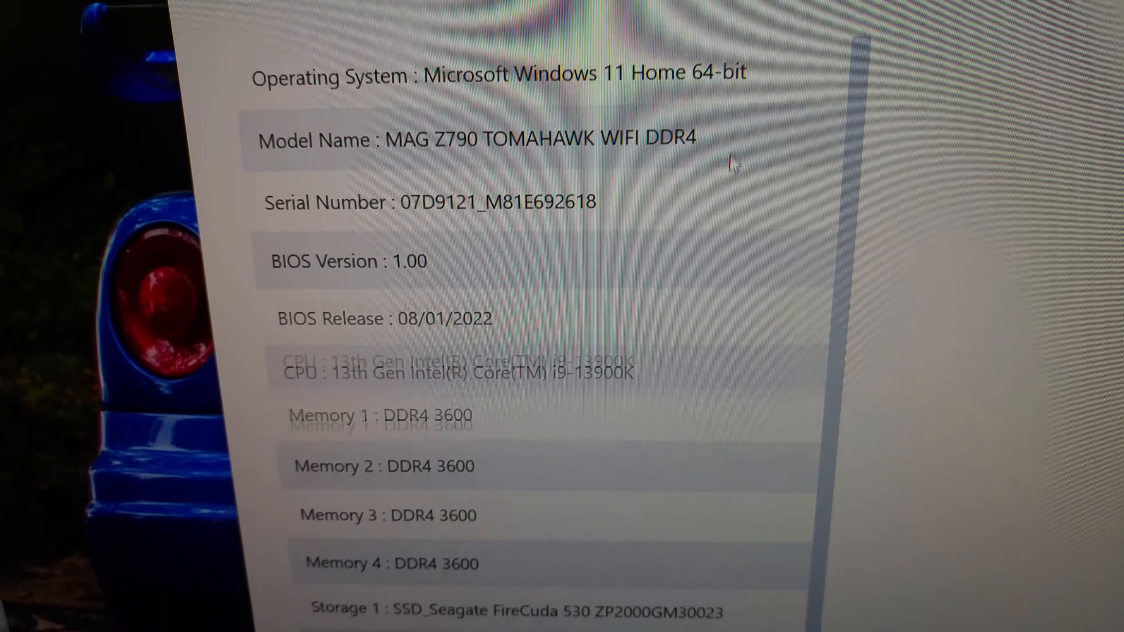
scroll(down, 3)
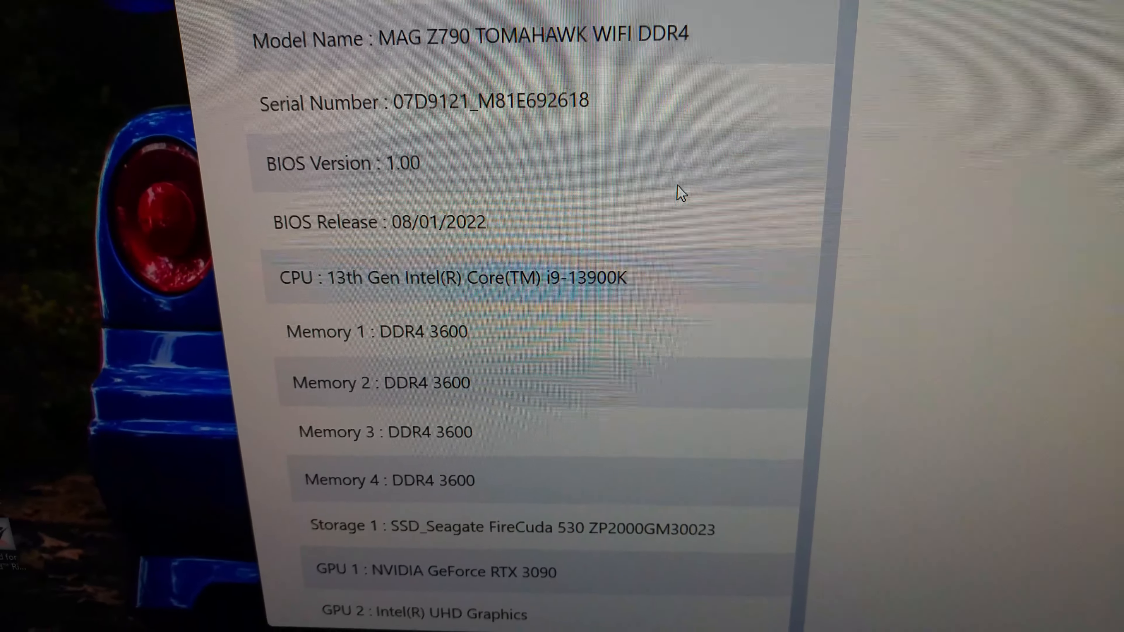
scroll(down, 3)
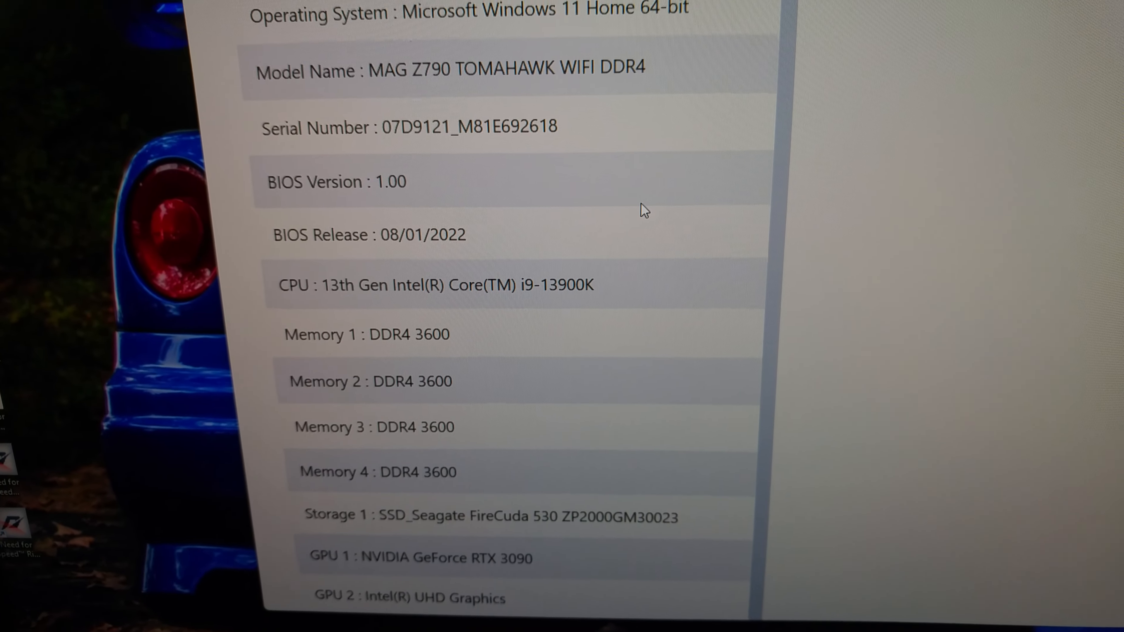